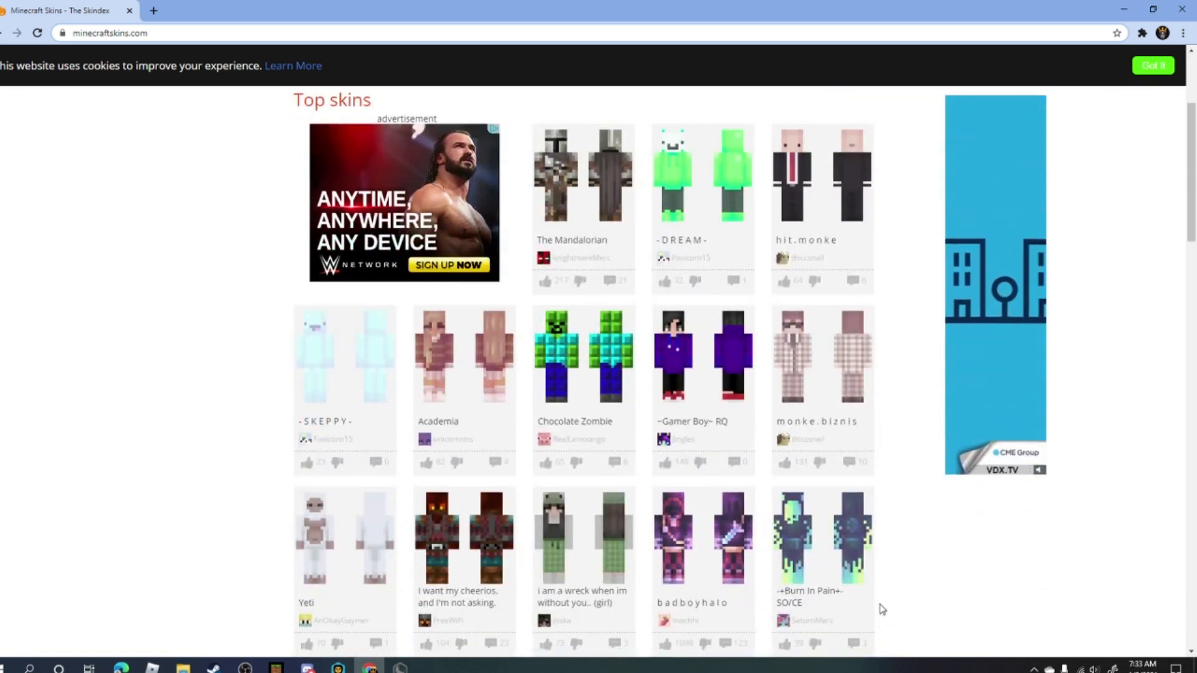
Launch Minecraft 1.8.9 from the MC Settings panel and switch to the game window
scroll(down, 3)
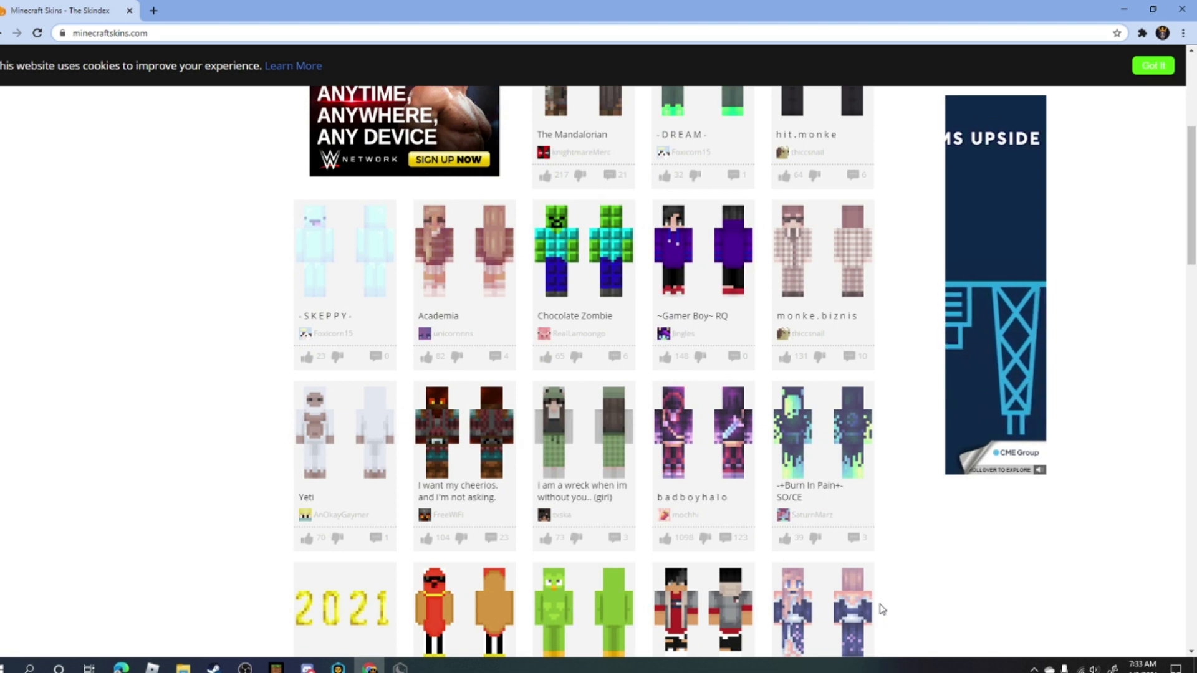
scroll(down, 3)
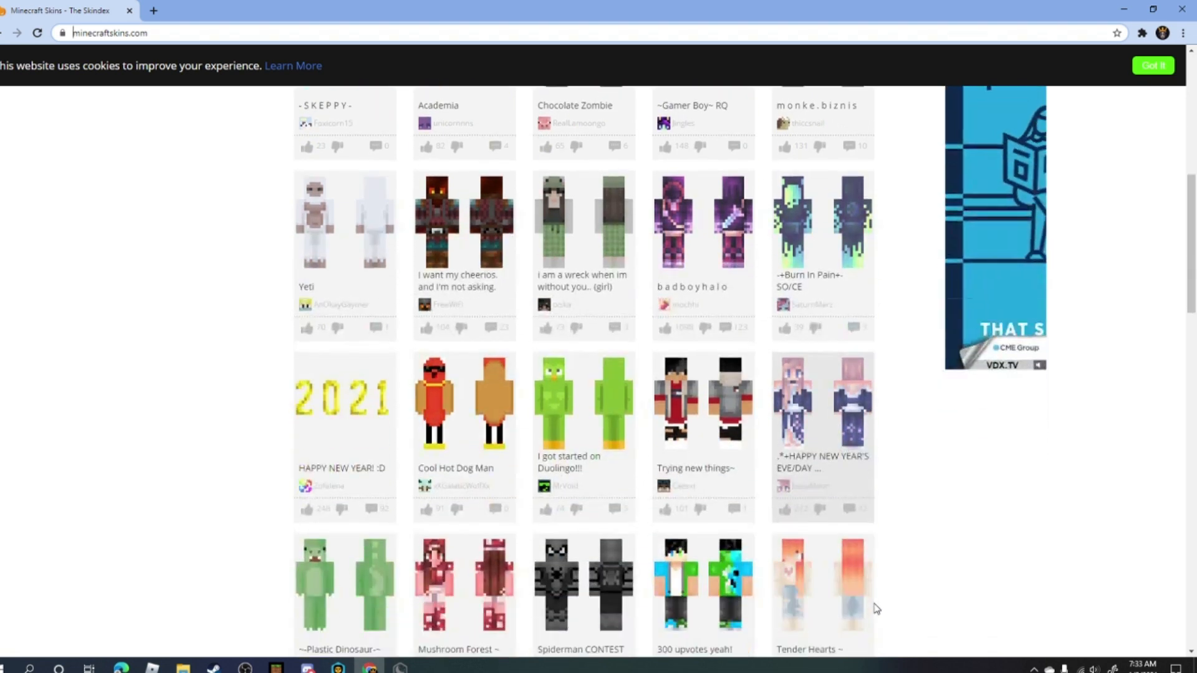
scroll(down, 3)
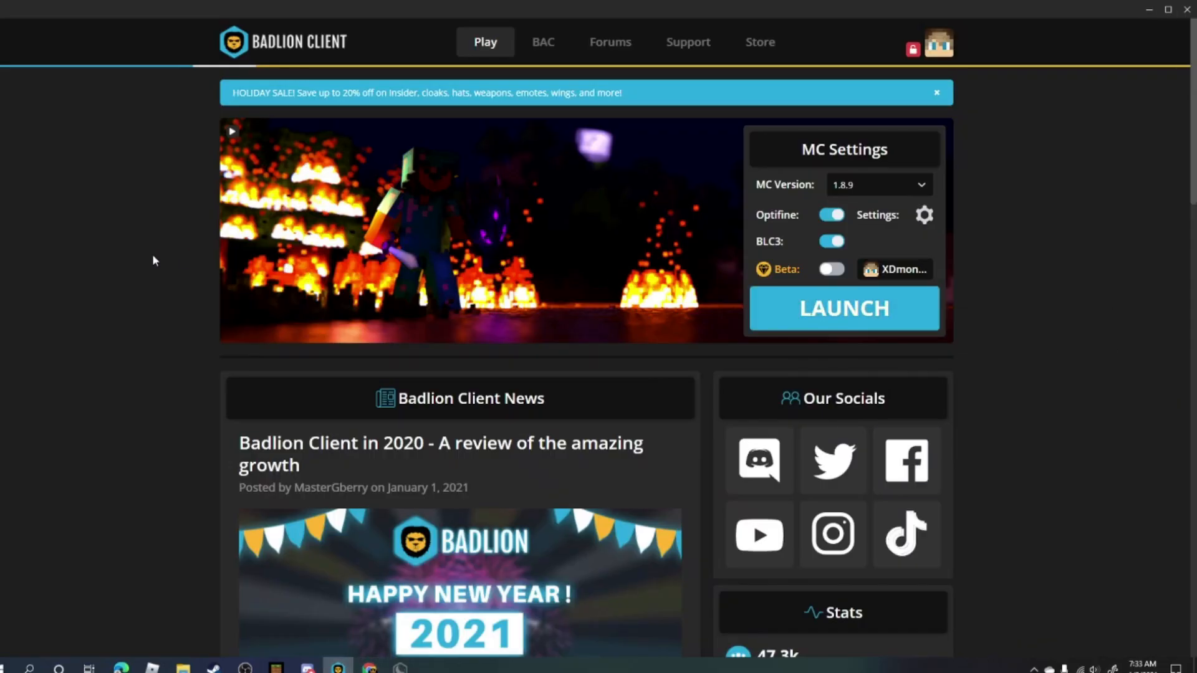
mouse_move(682, 362)
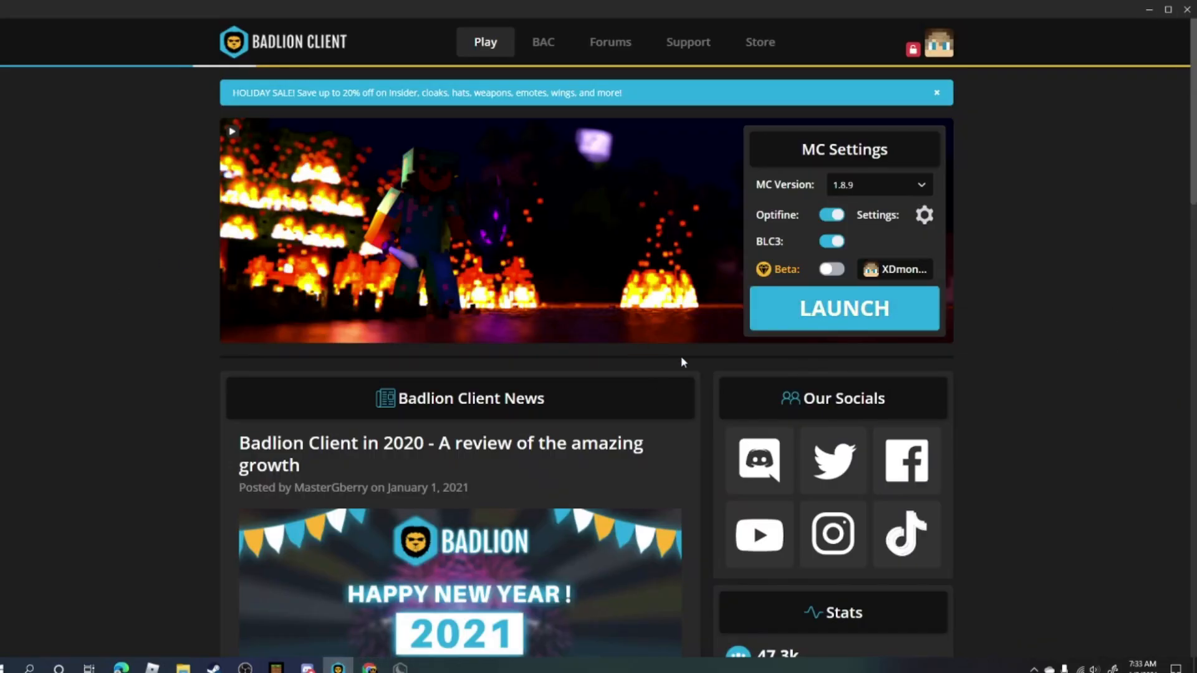
click(843, 308)
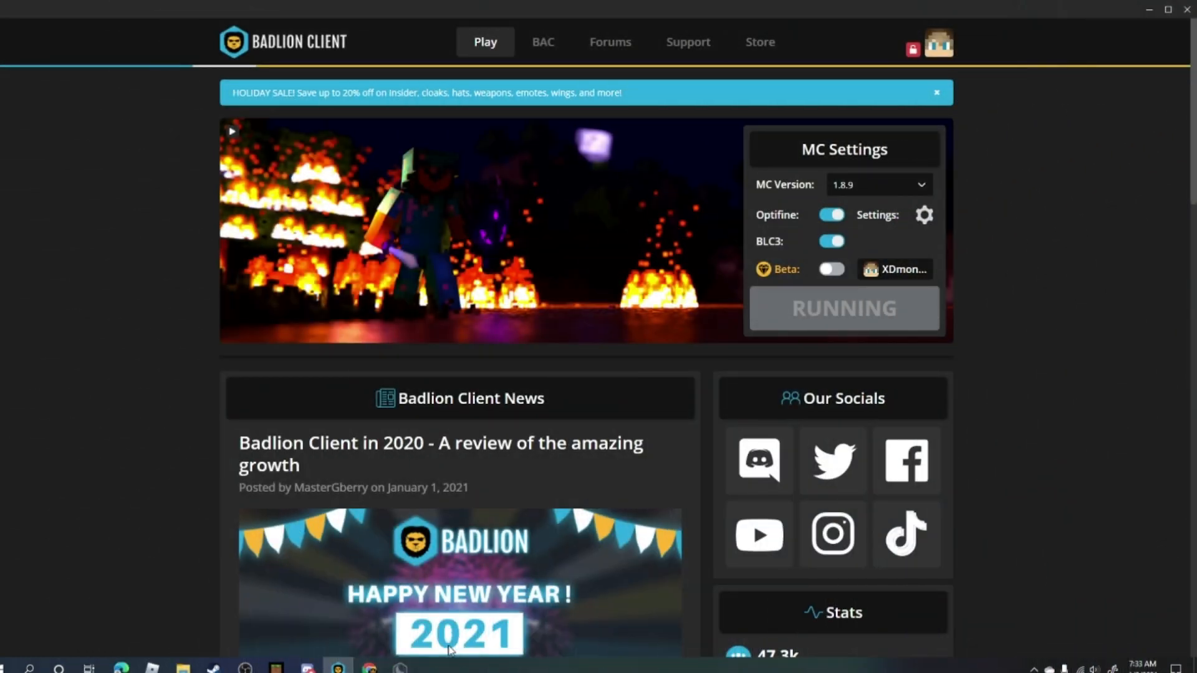
mouse_move(151, 565)
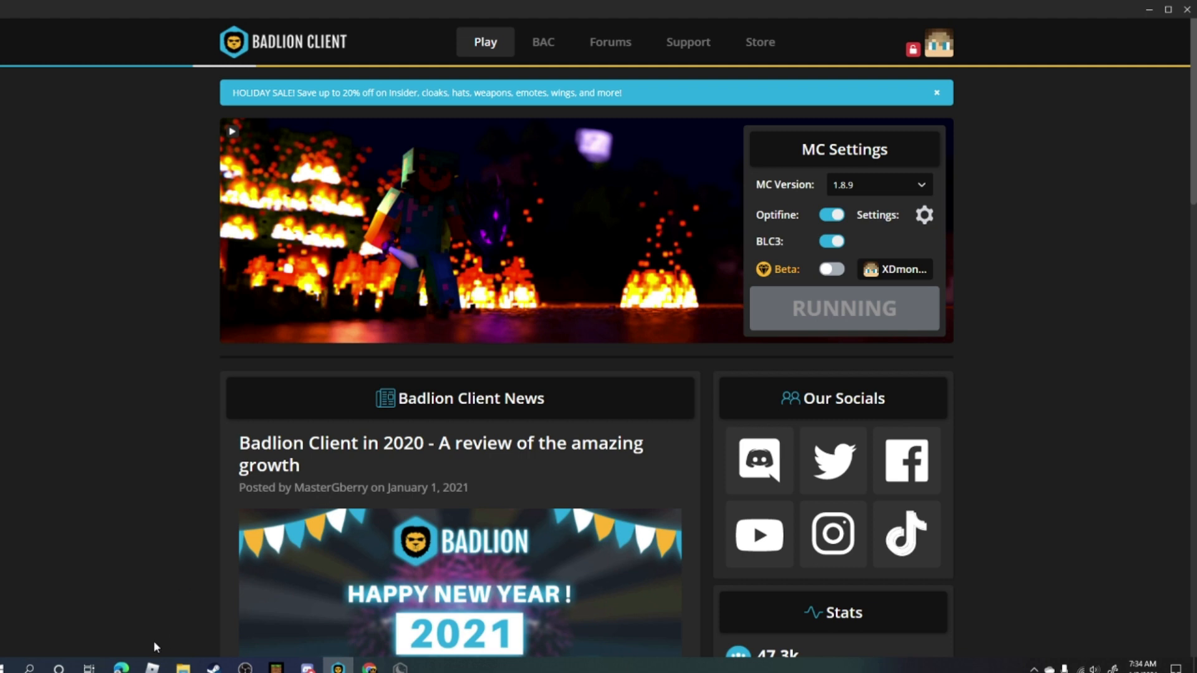
click(58, 667)
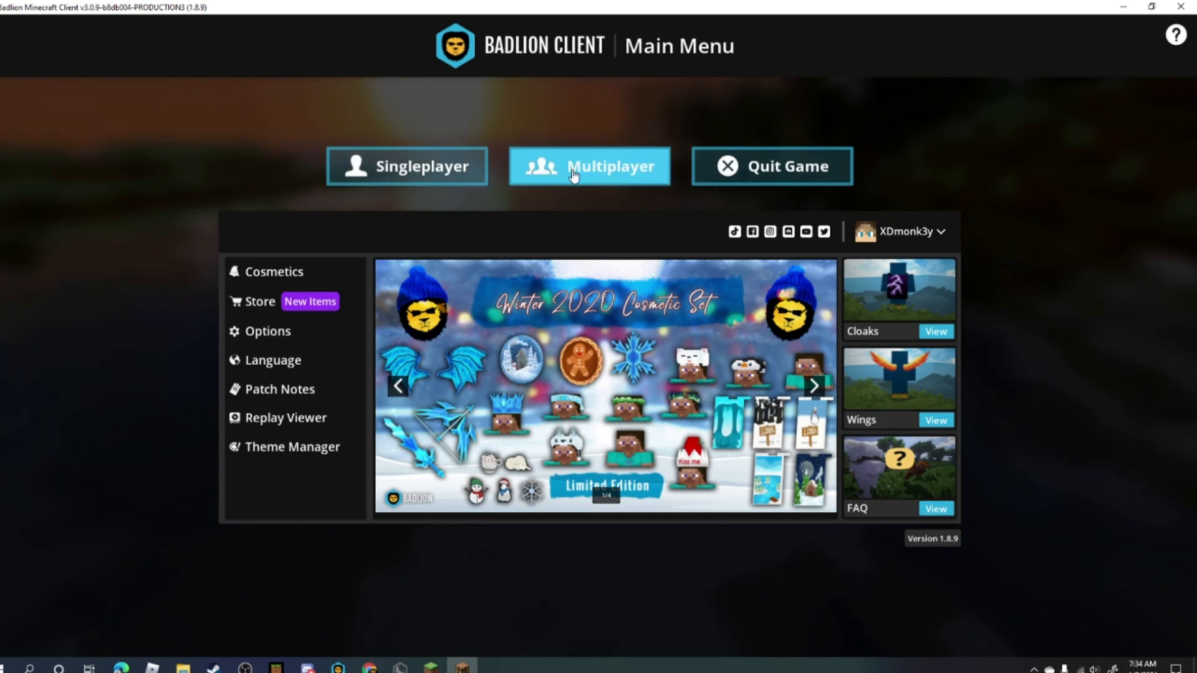
Show My Server List via Multiplayer on the Badlion main menu
click(589, 165)
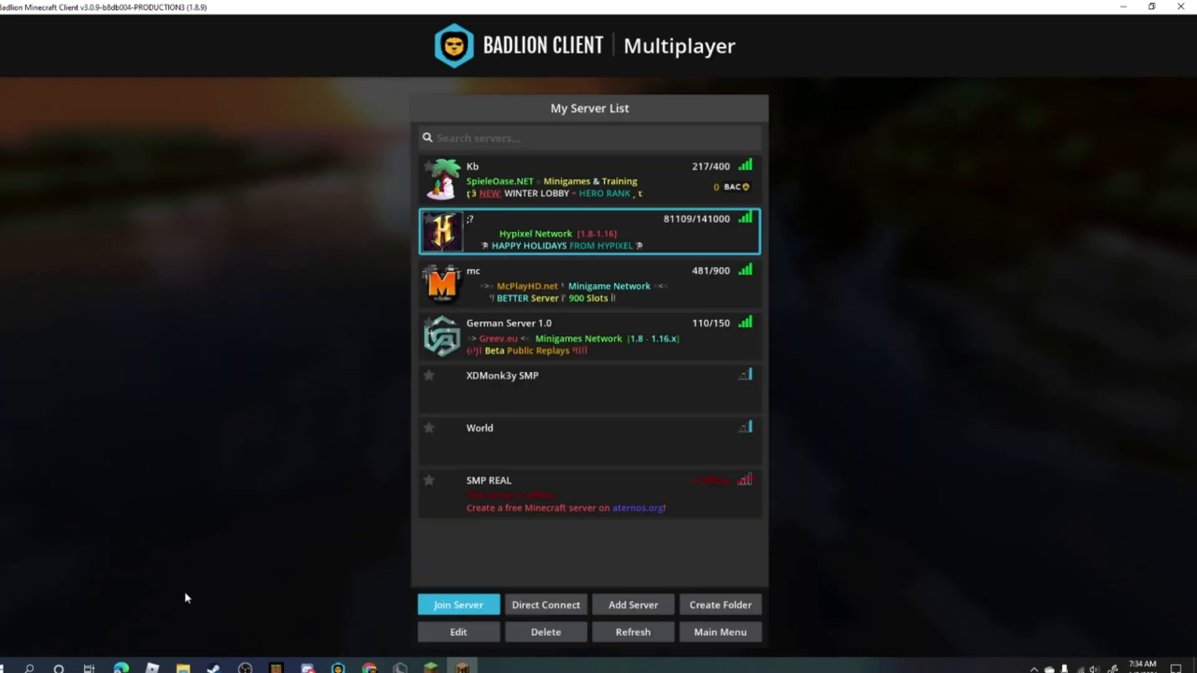
click(458, 604)
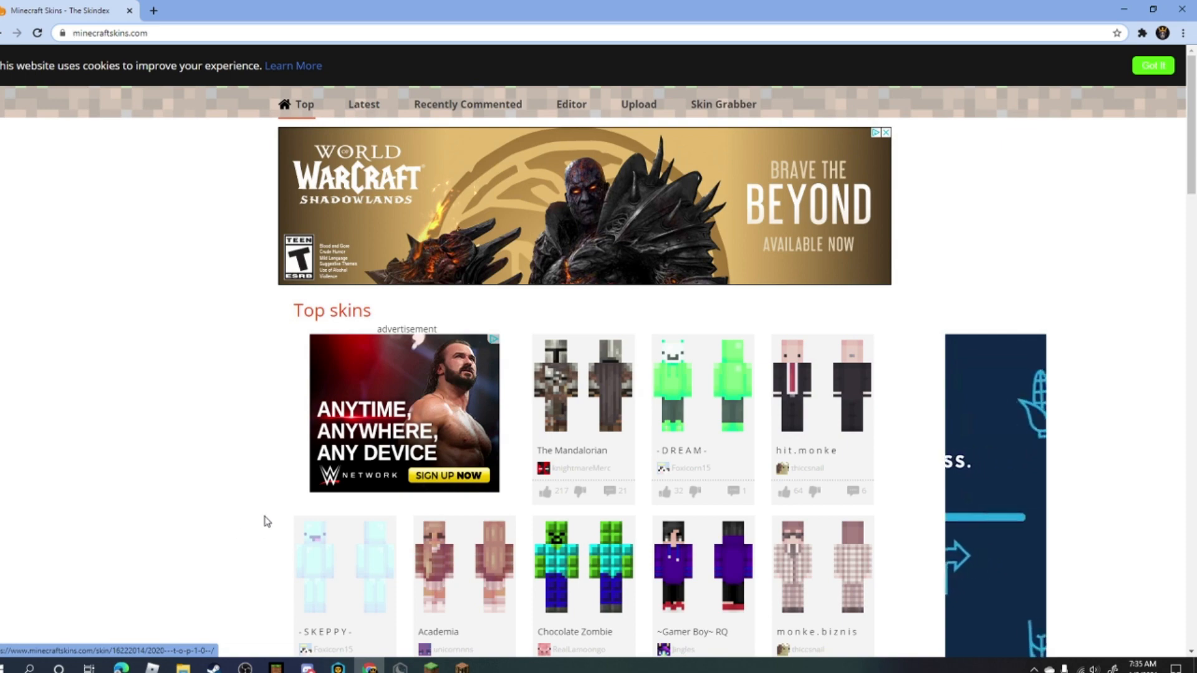
Scroll the Top skins page down until Technoblade Revamp (NEW CROWN) is visible
scroll(down, 3)
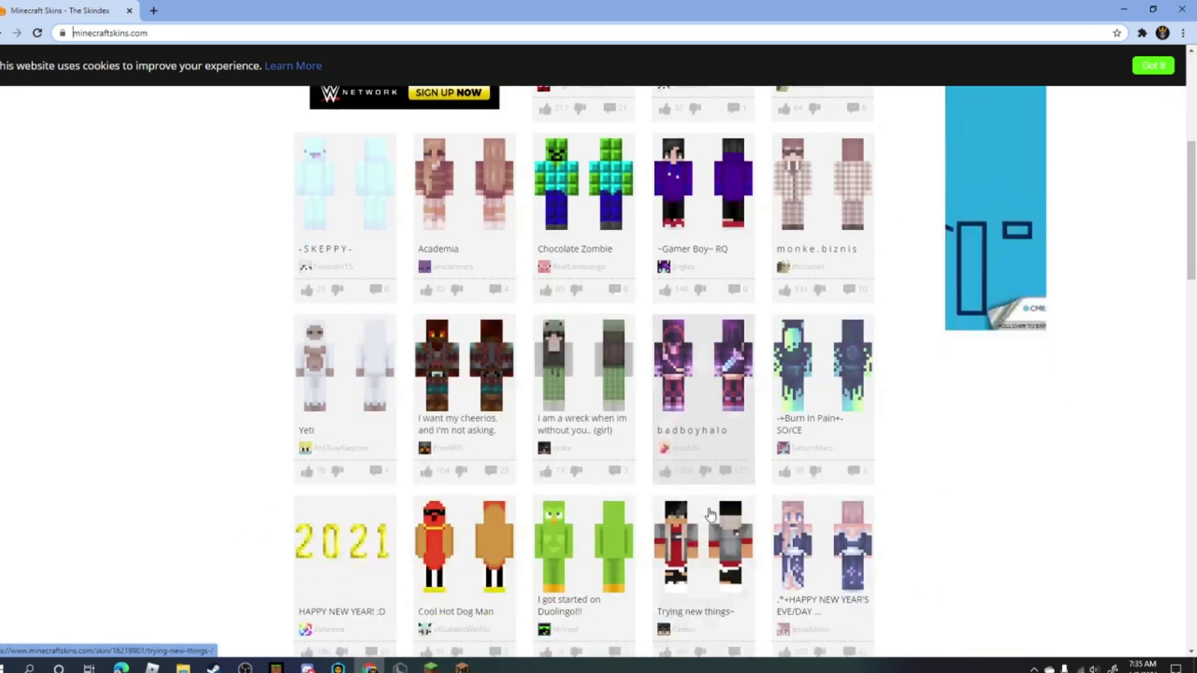
scroll(down, 3)
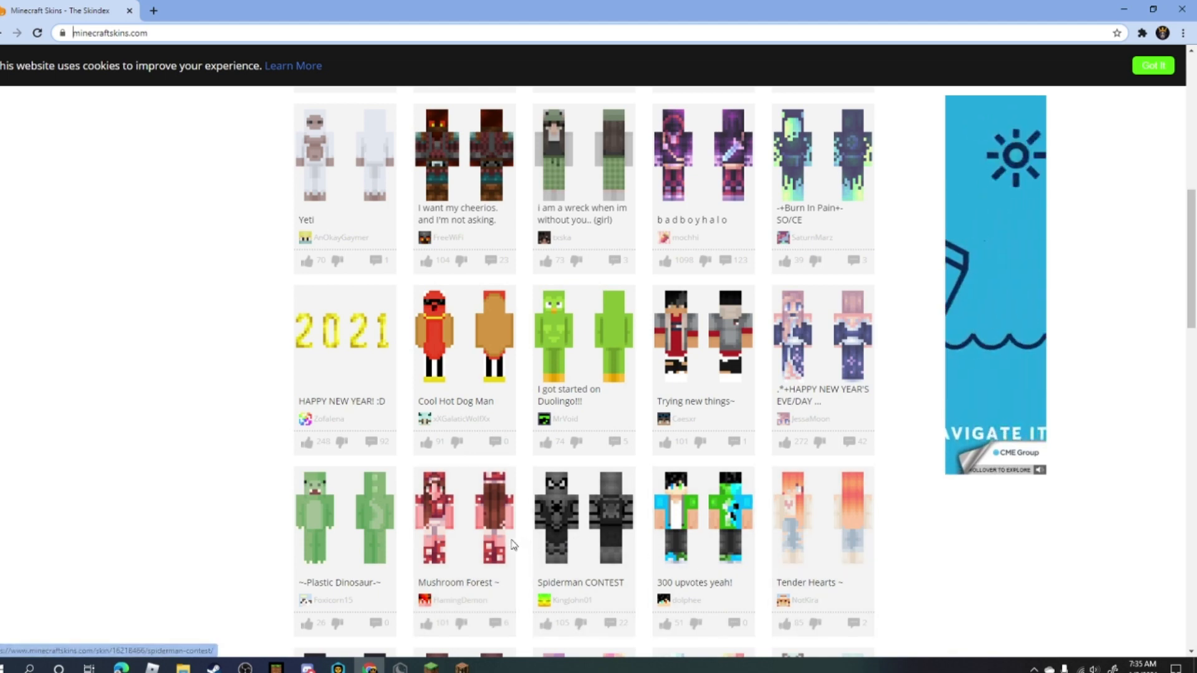
scroll(down, 3)
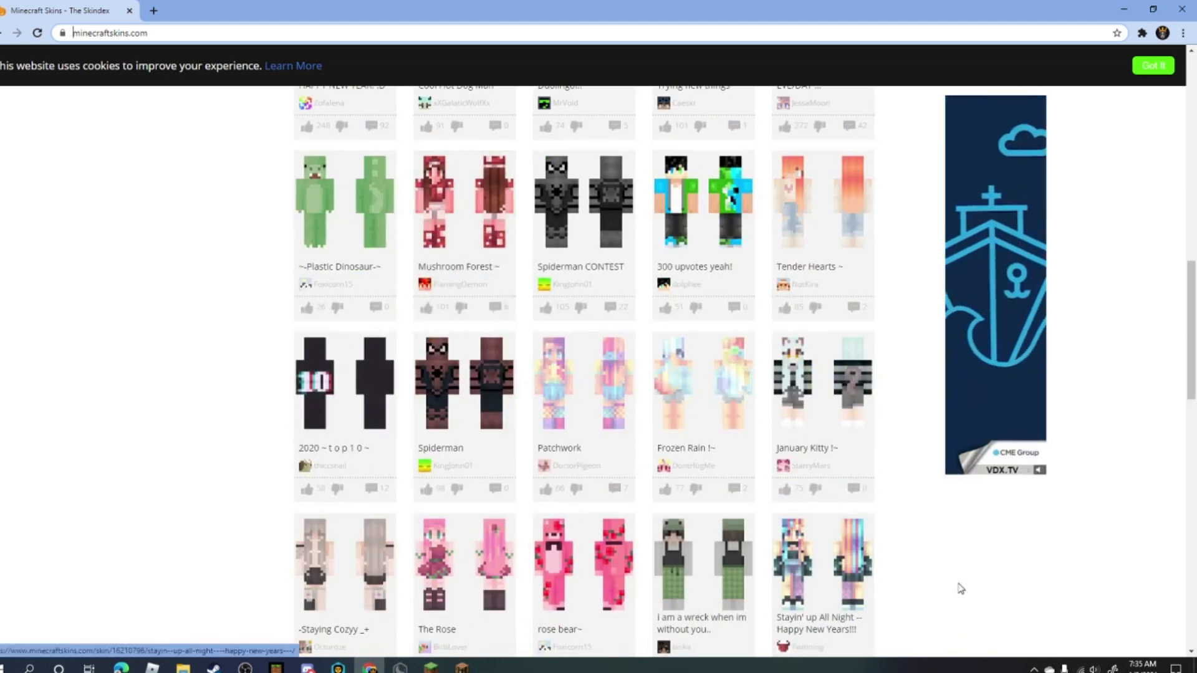
scroll(down, 3)
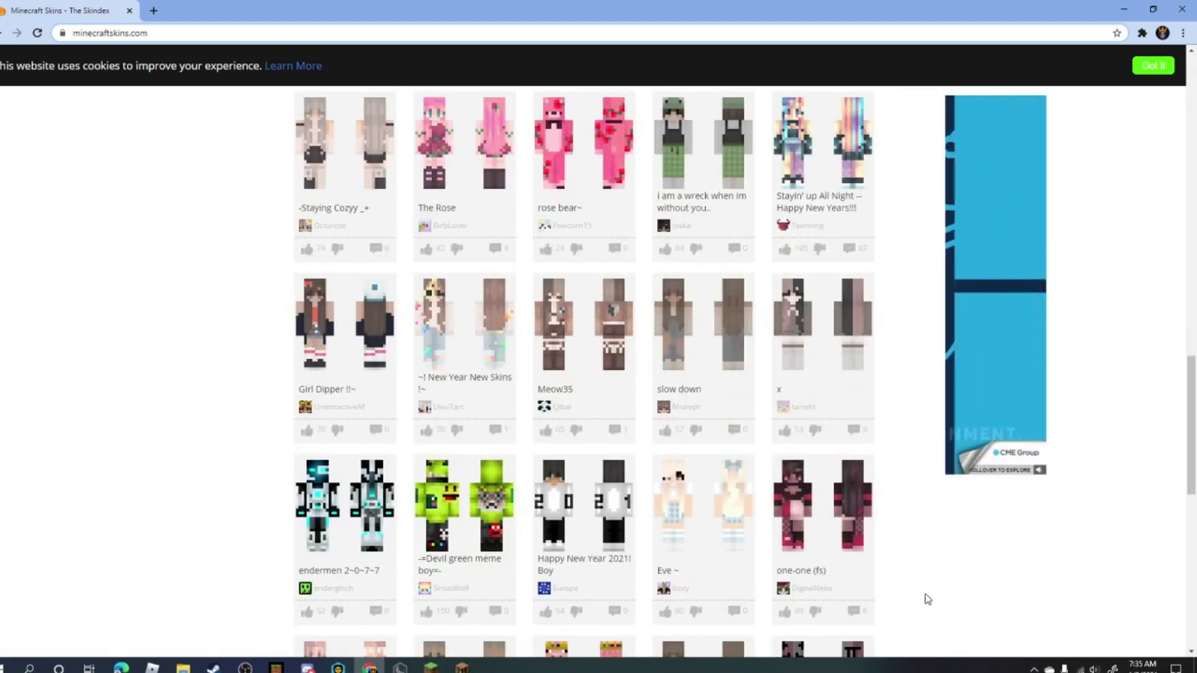
scroll(down, 3)
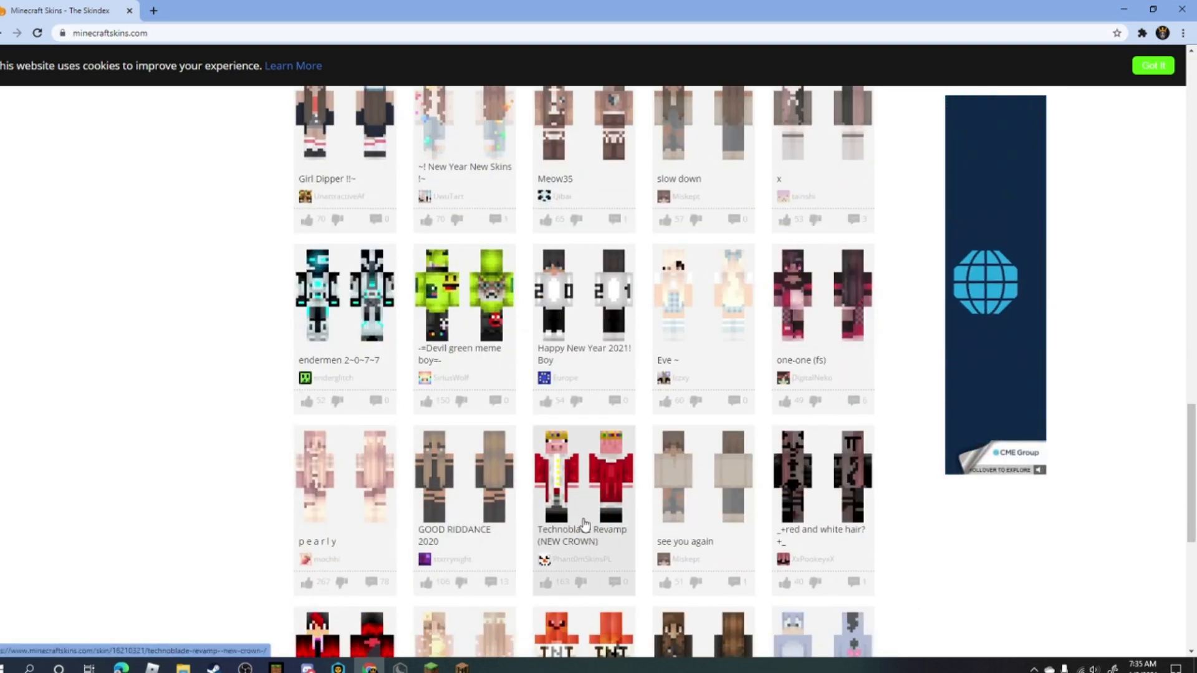
Download the Technoblade Revamp (NEW CROWN) PNG, view it in Photos, then close the preview
click(582, 474)
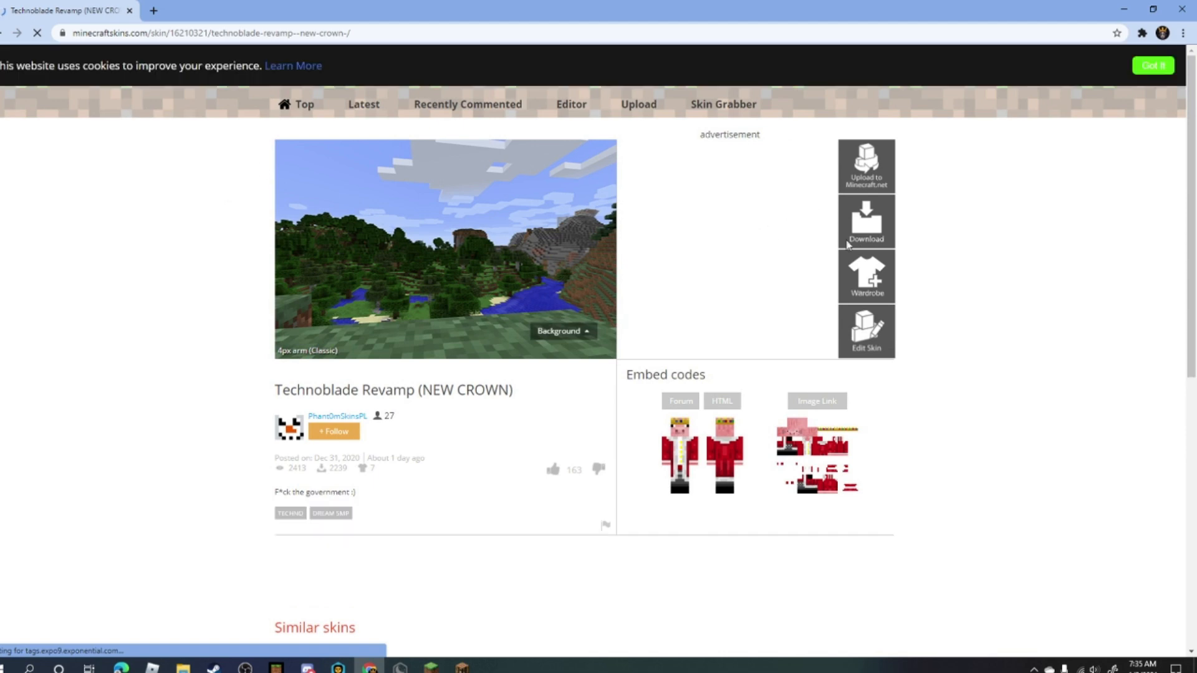
click(866, 222)
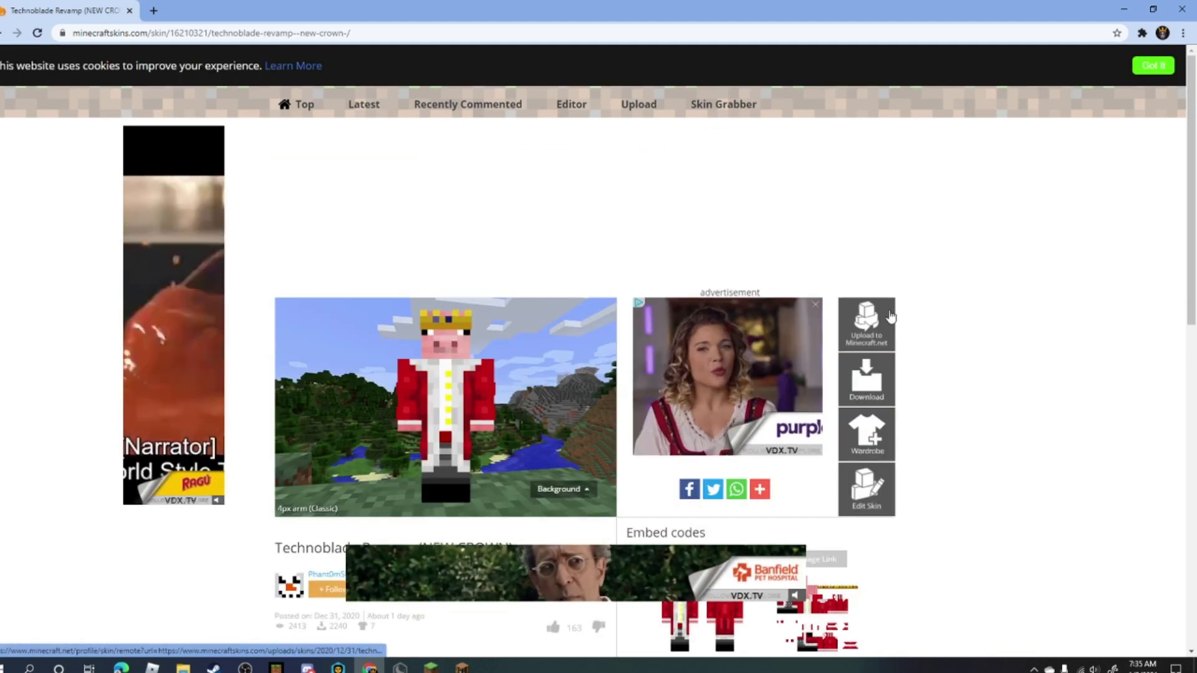
click(866, 379)
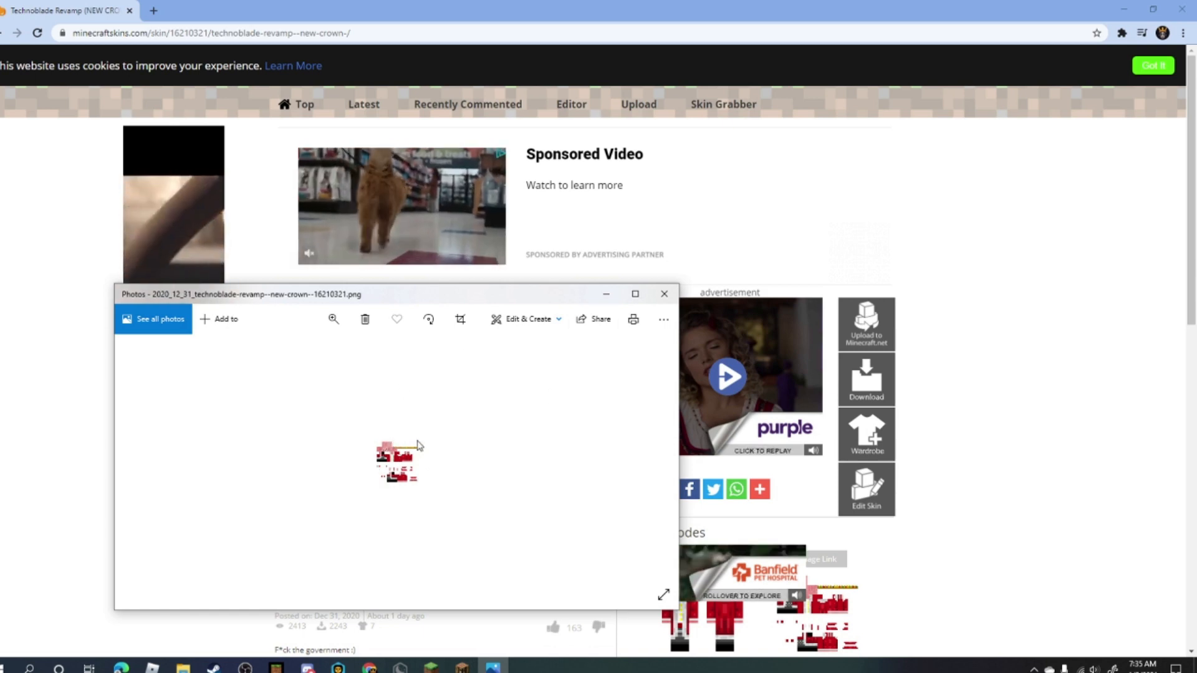
click(662, 294)
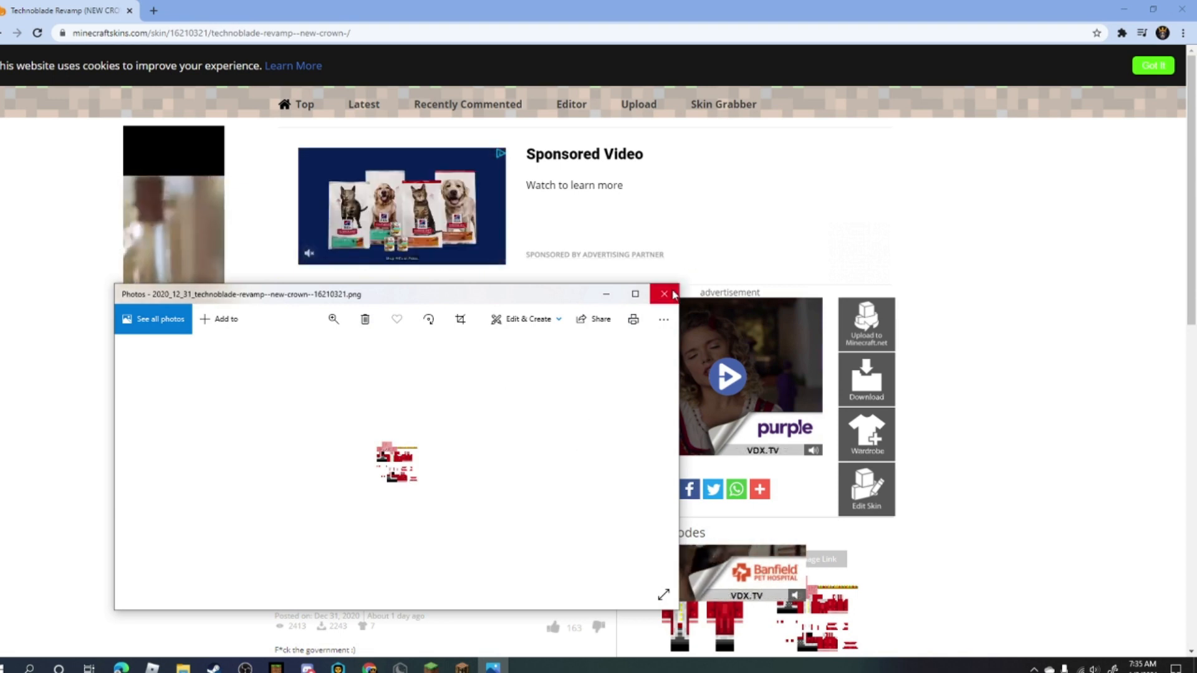
click(663, 294)
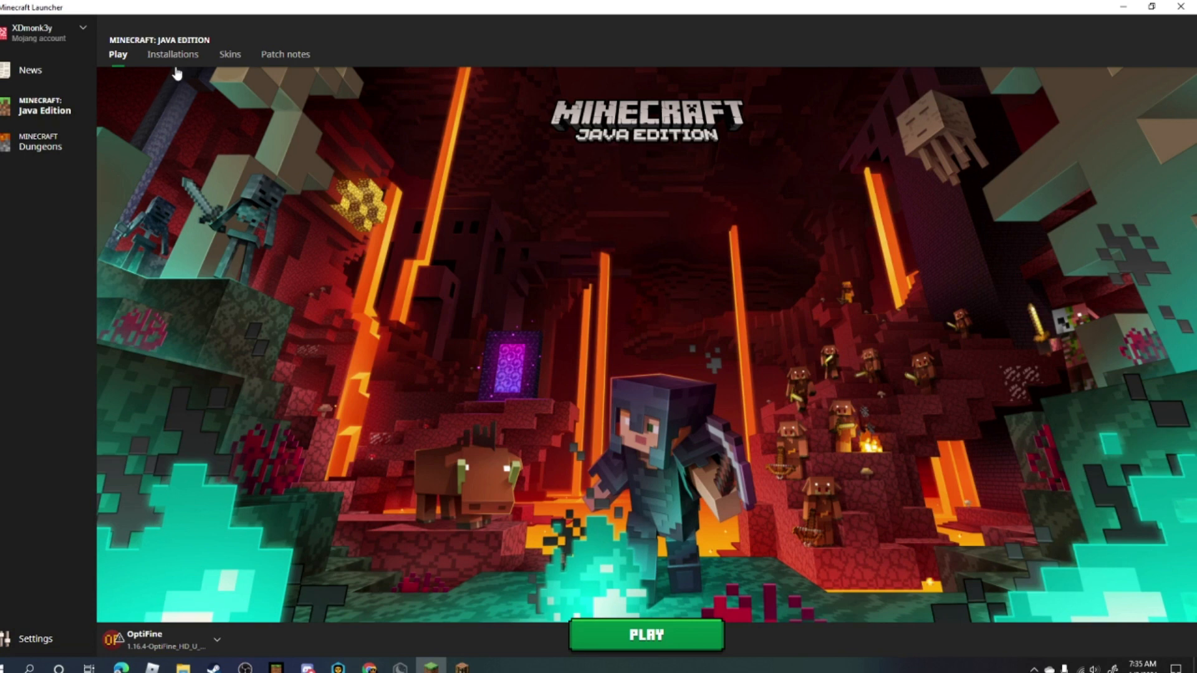
mouse_move(172, 54)
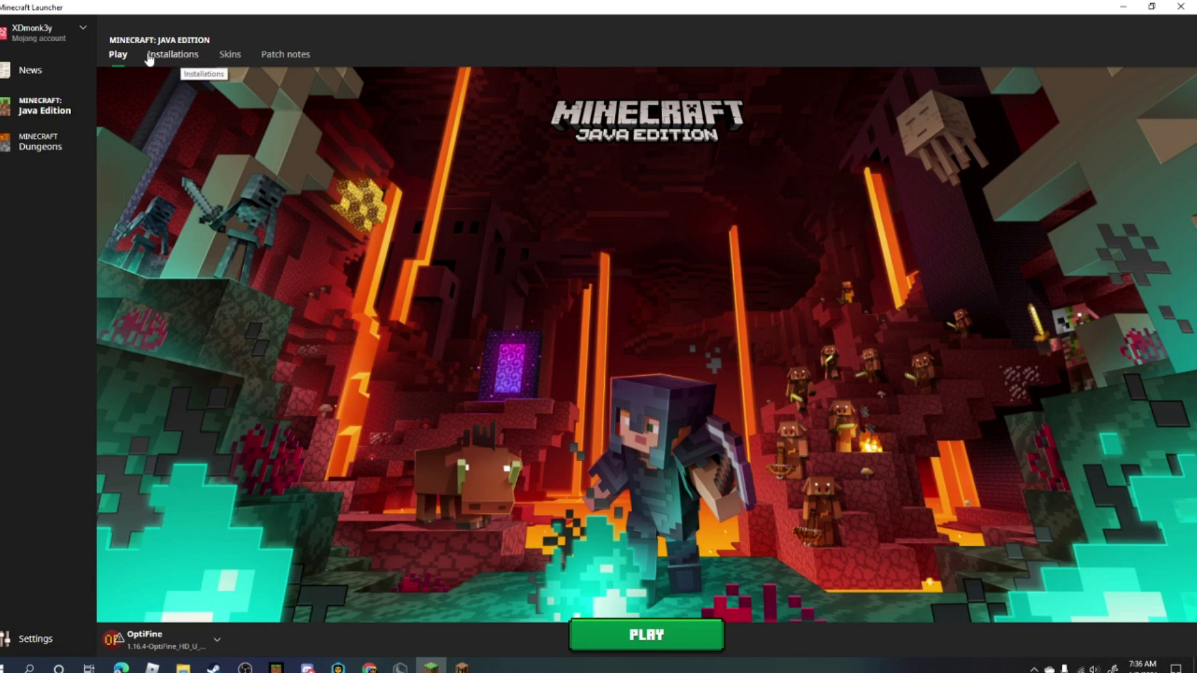
Show the Java Edition Skins tab listing current and saved skins
click(230, 54)
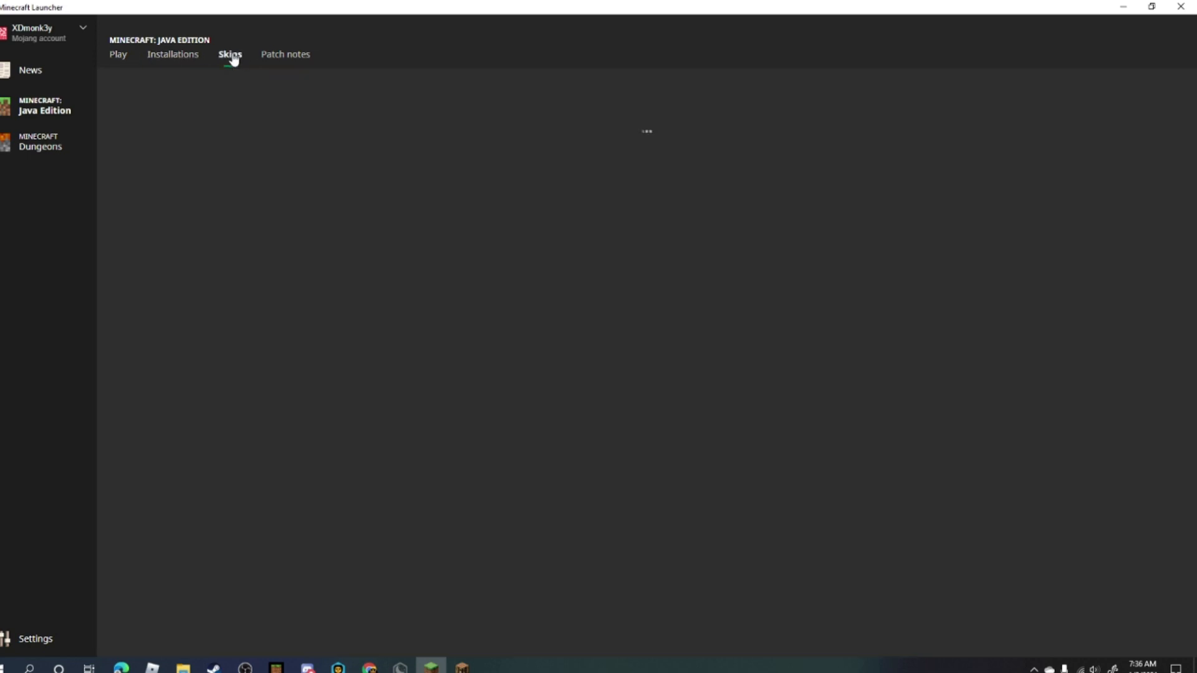
click(230, 54)
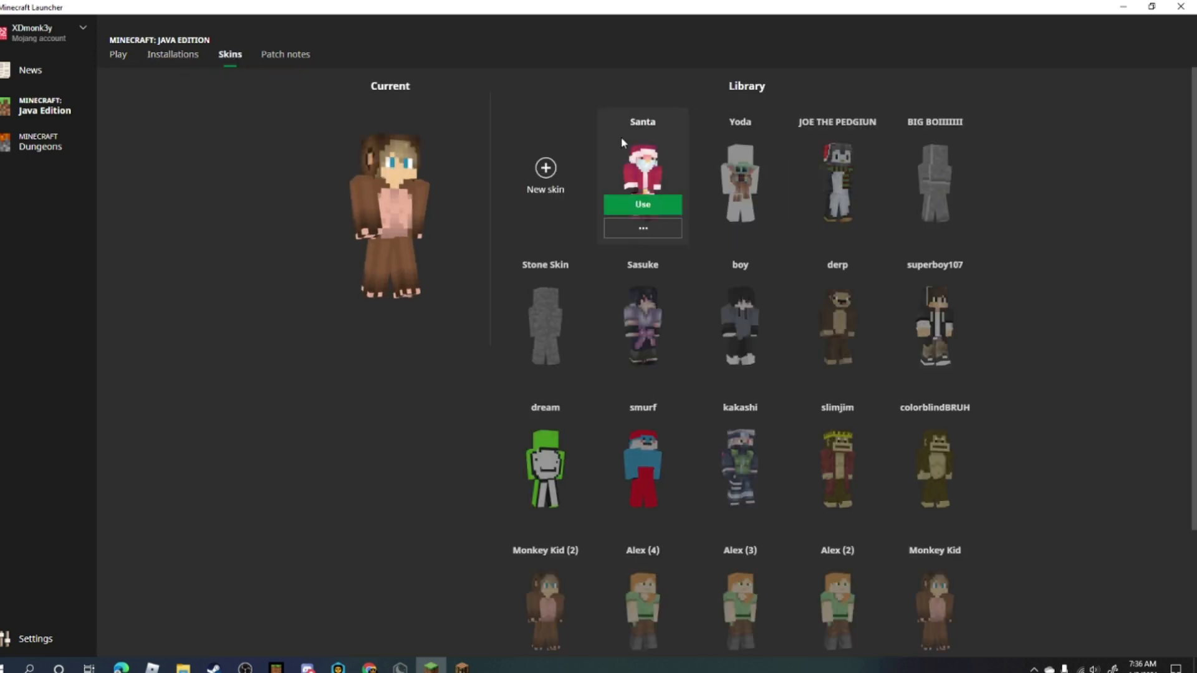
Create a new skin named 'TechnoBalde', trying Slim then settling on the Classic model
click(545, 168)
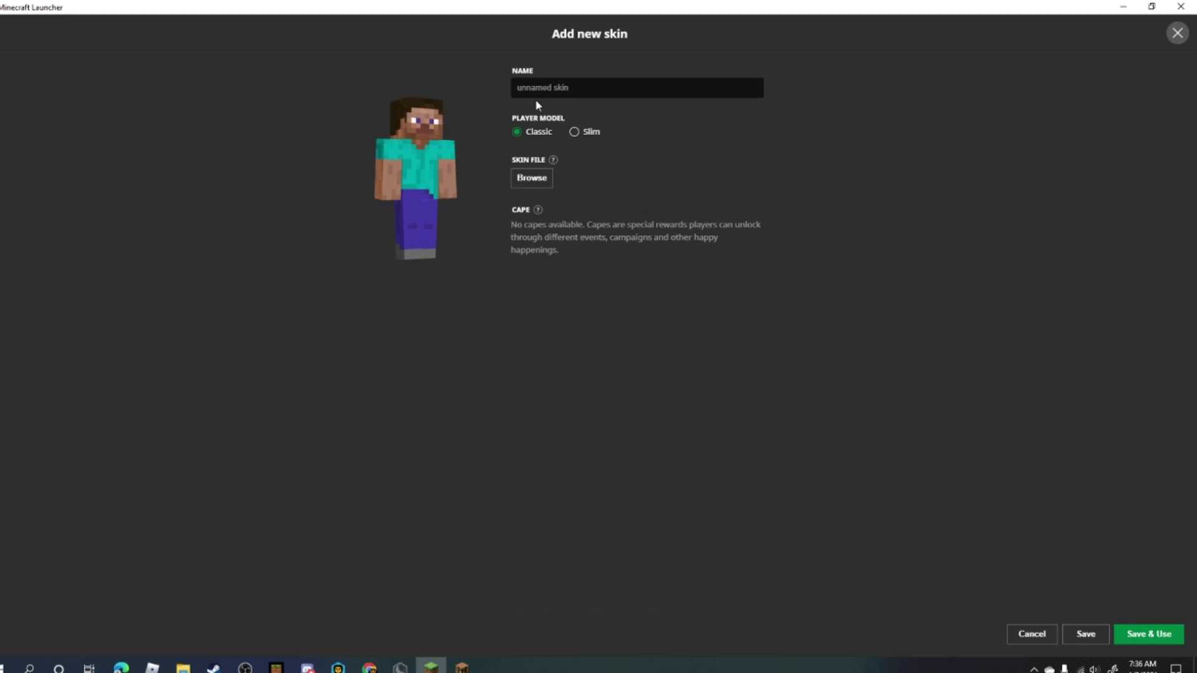
text(TechnoBalde)
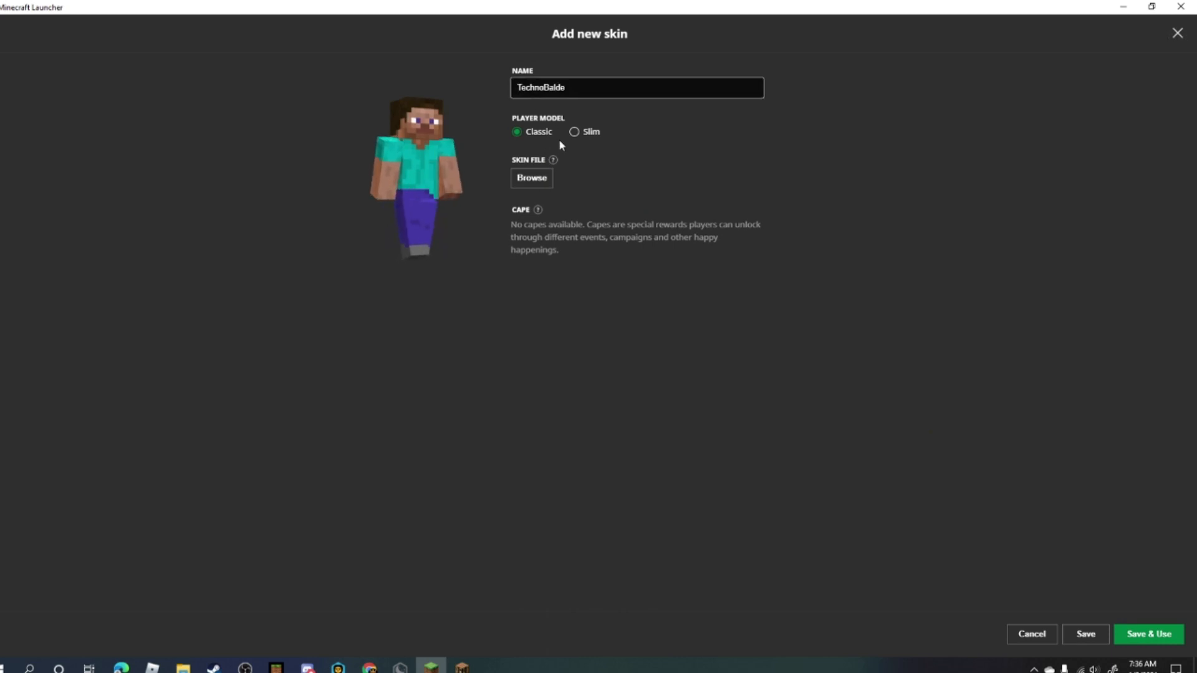
click(574, 131)
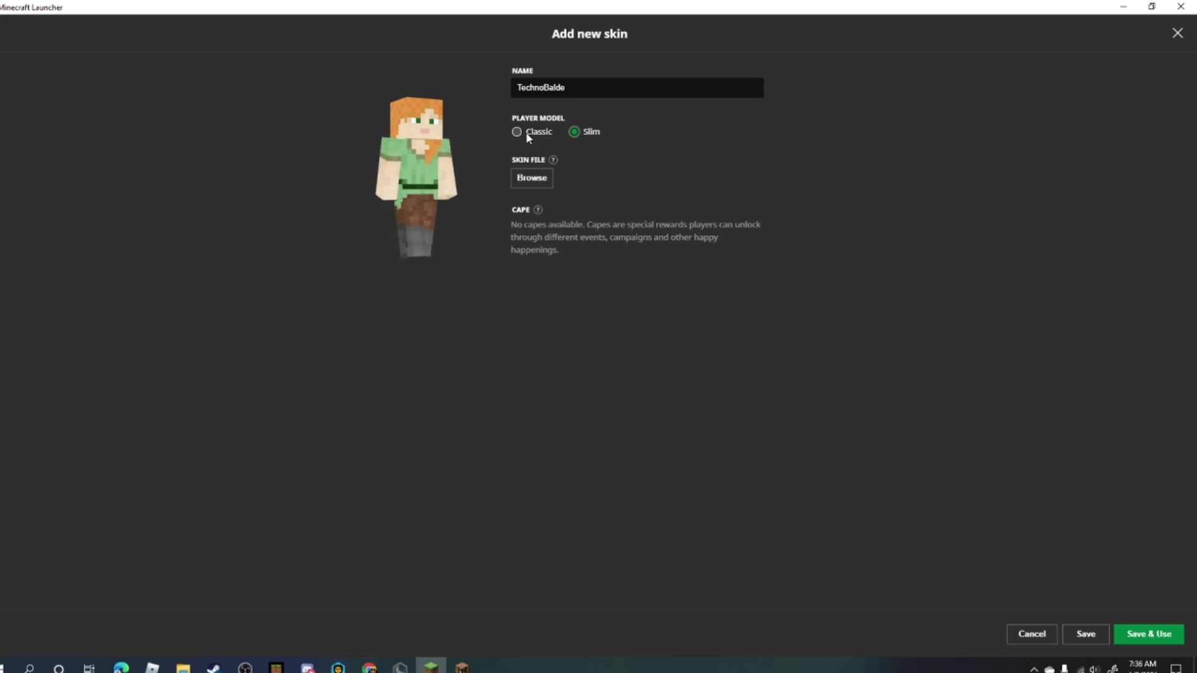
click(517, 131)
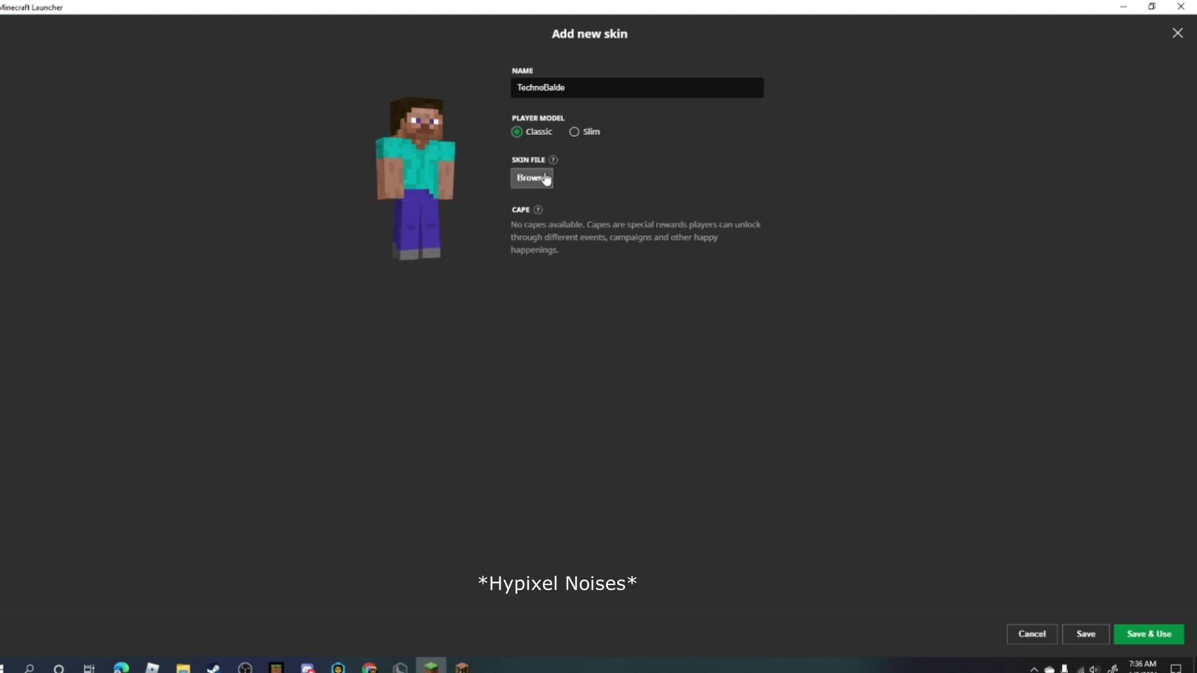
Browse to Downloads and load the technoblade-revamp PNG into the skin
click(531, 178)
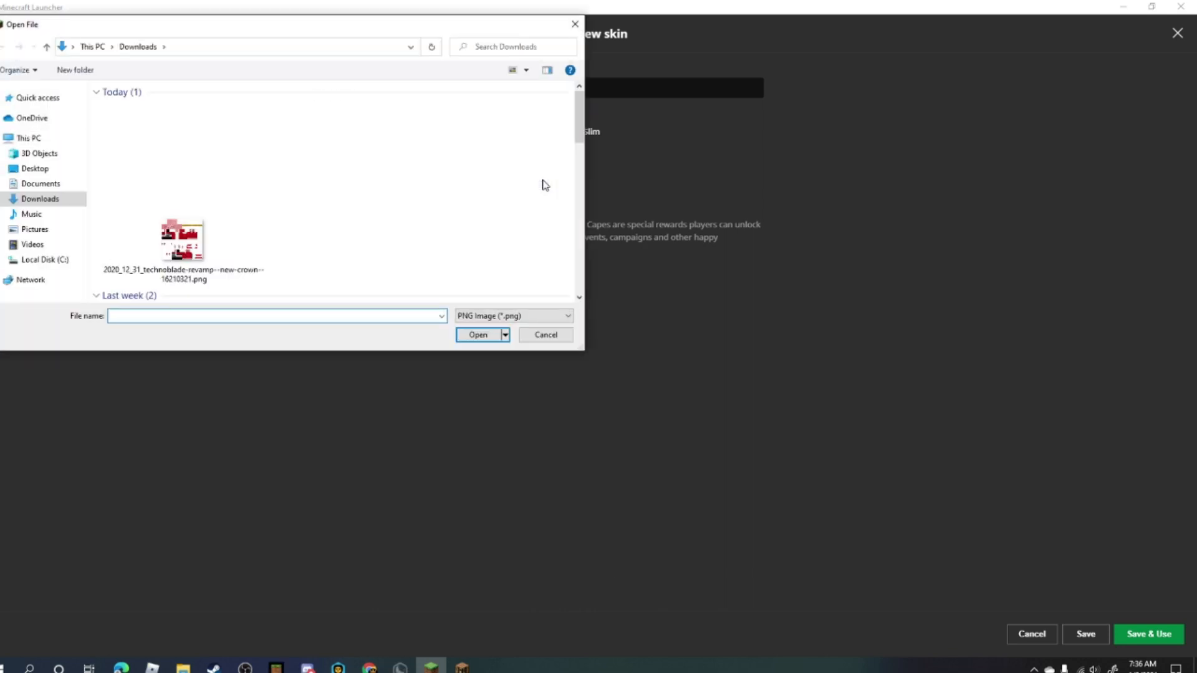
mouse_move(244, 292)
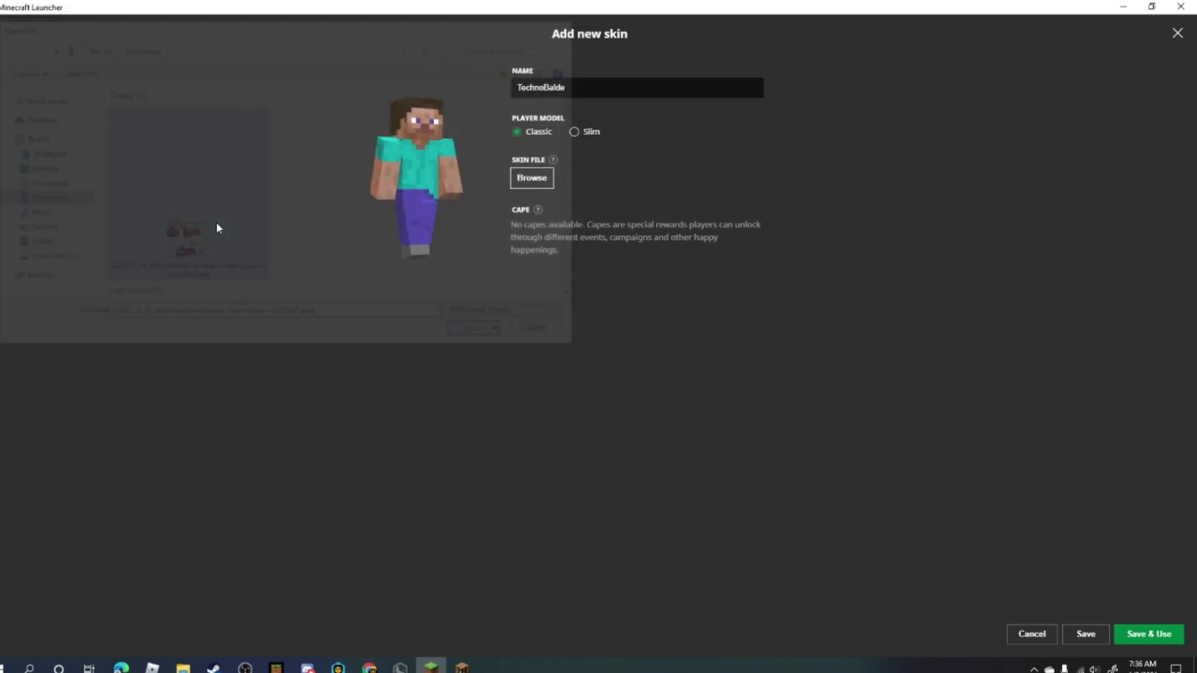
click(470, 328)
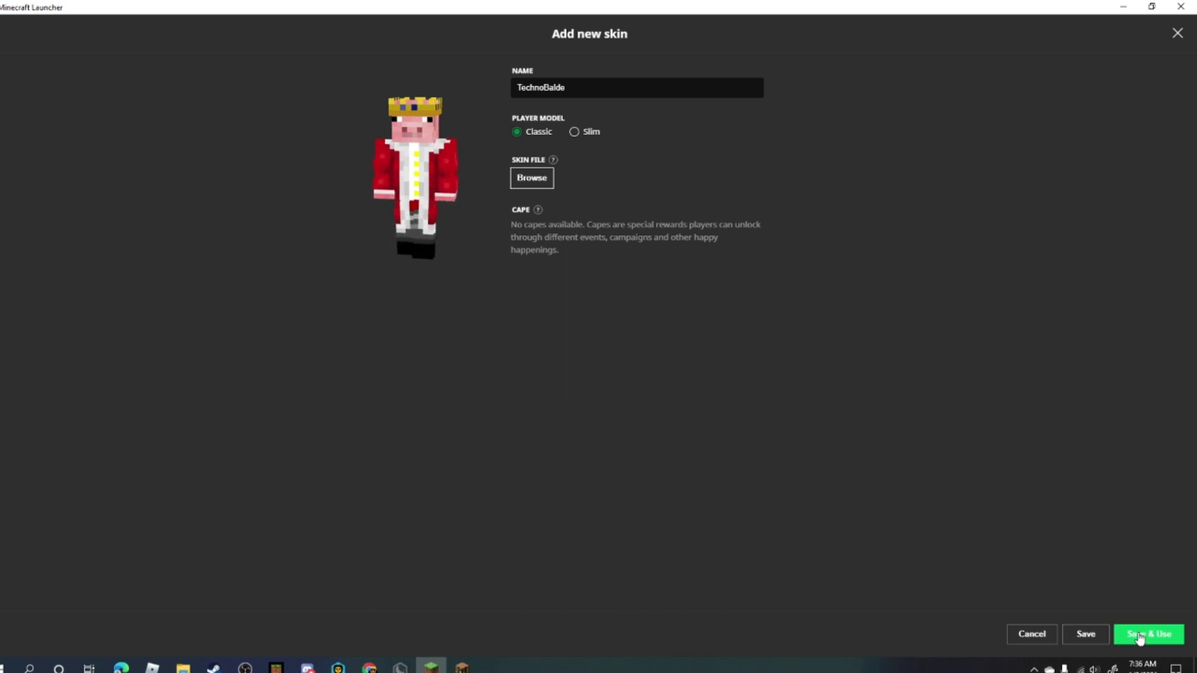
Save & Use the TechnoBalde skin, then show Badlion's multiplayer server list
click(1149, 634)
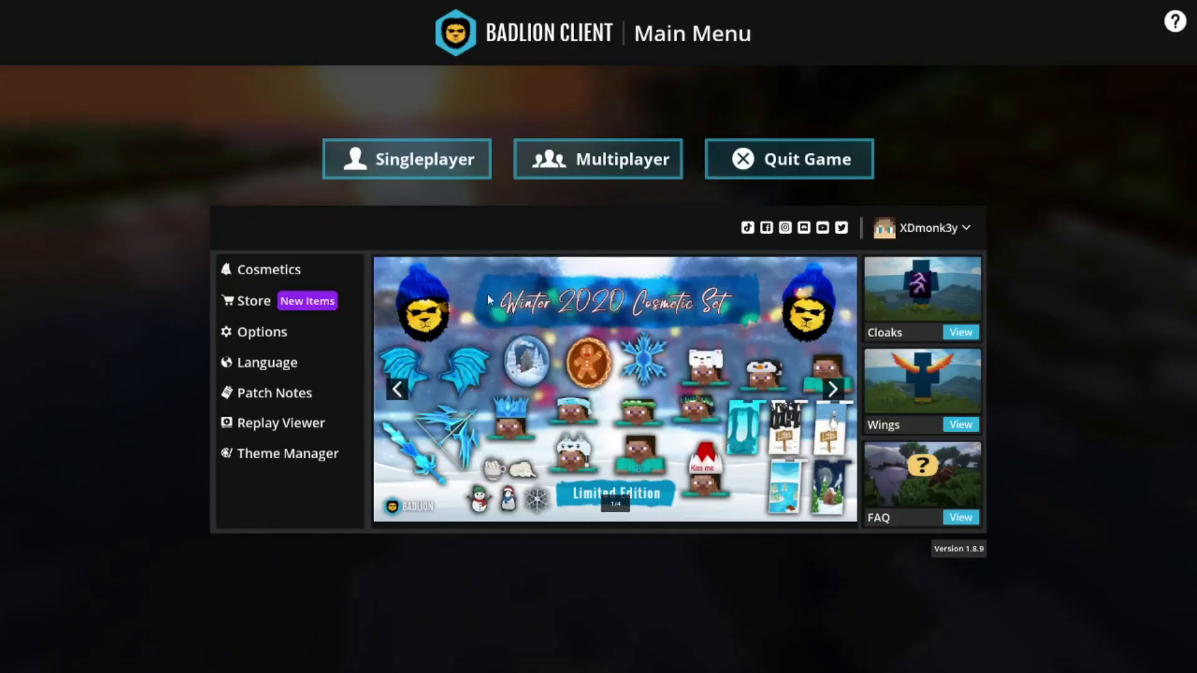
click(597, 159)
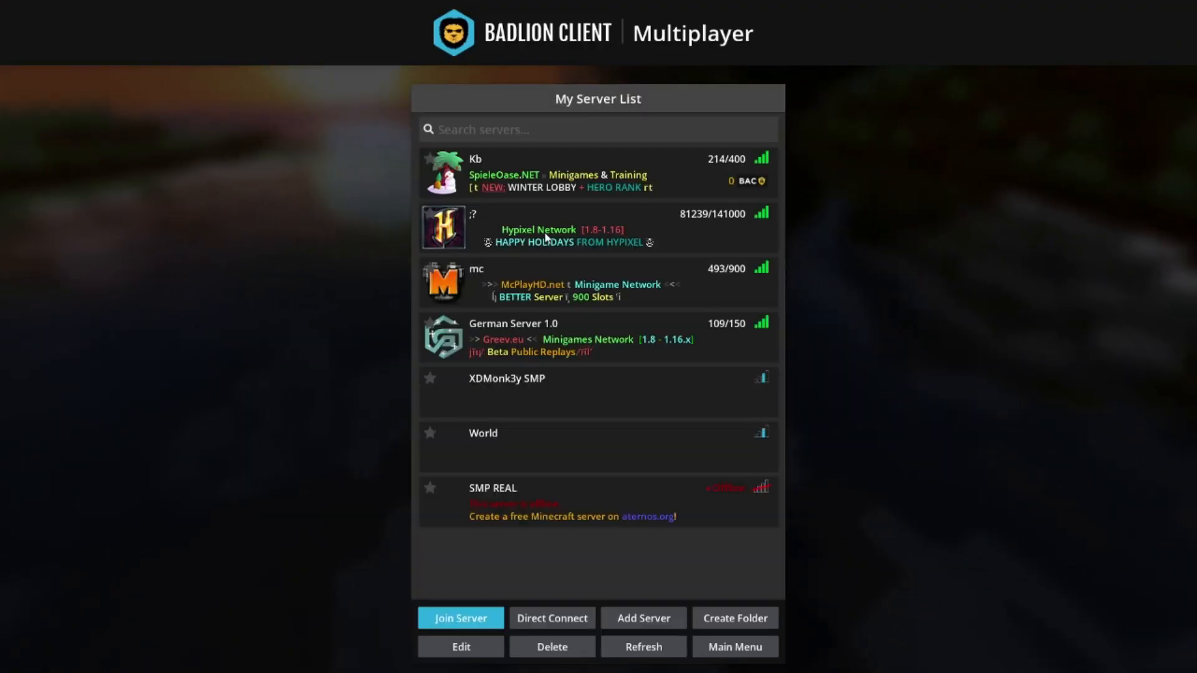